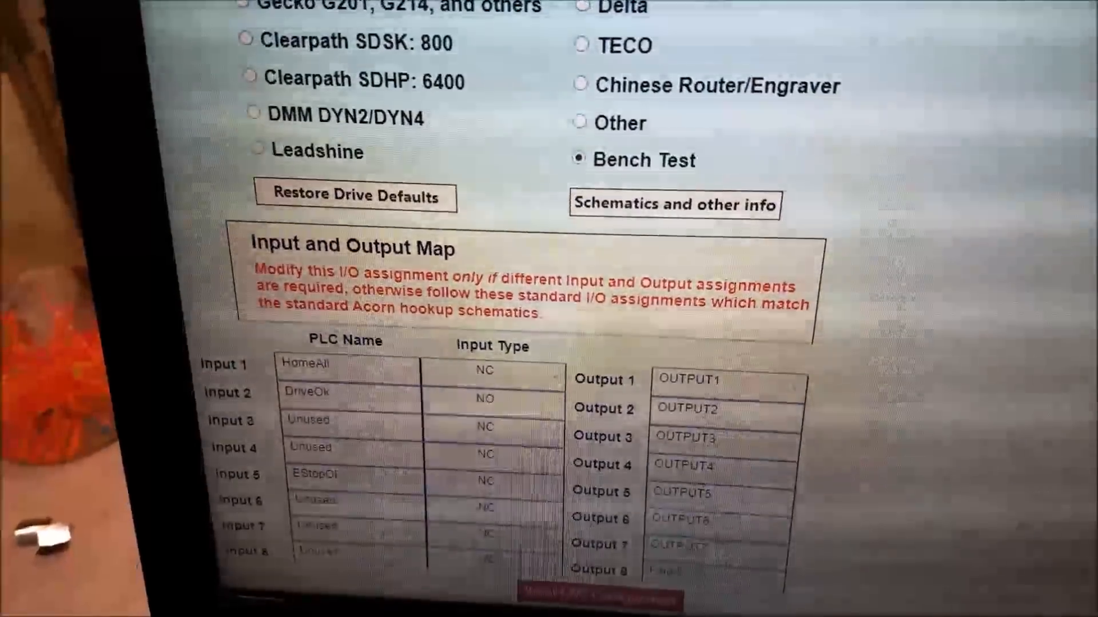
Scroll the Axis Configuration page to show travel limits 0 and -17.9, -6.65, -8.8.
scroll("down", 3)
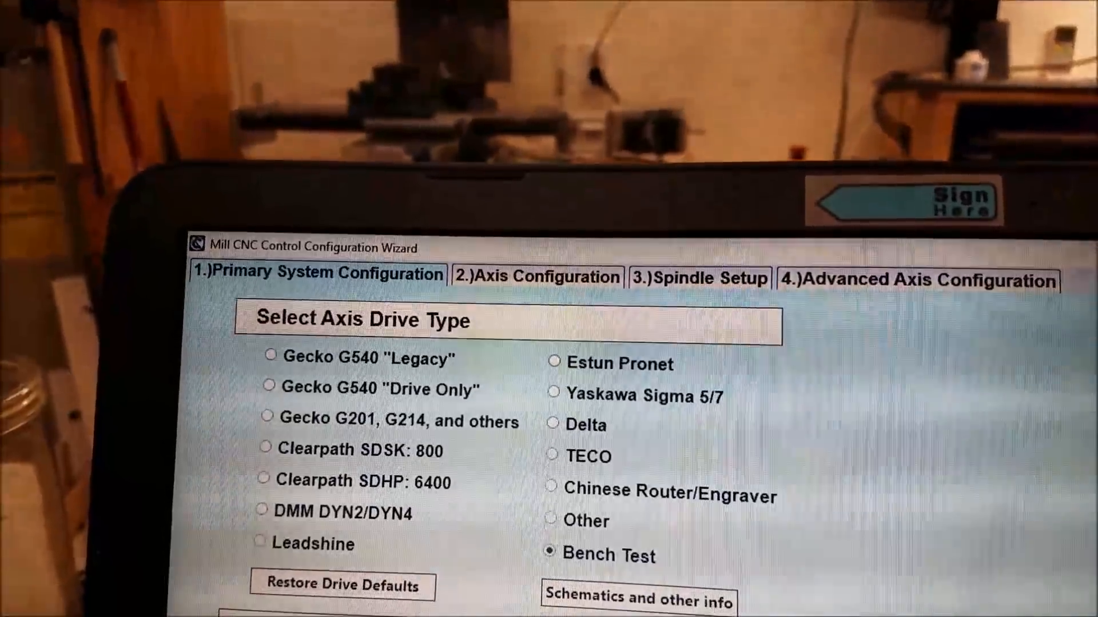
scroll("down", 3)
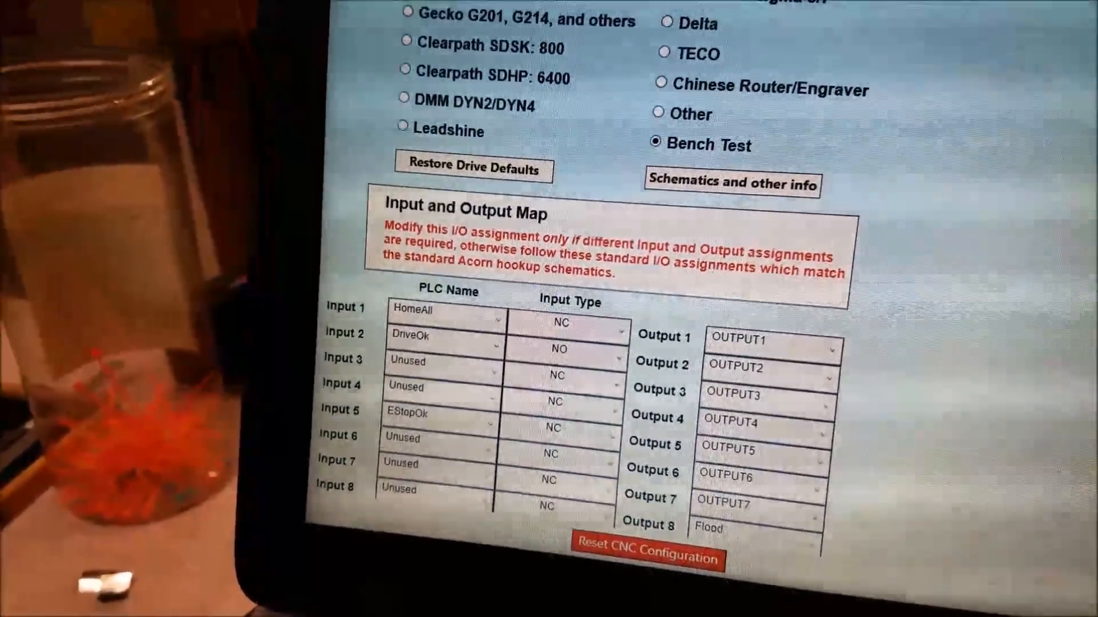
scroll("up", 3)
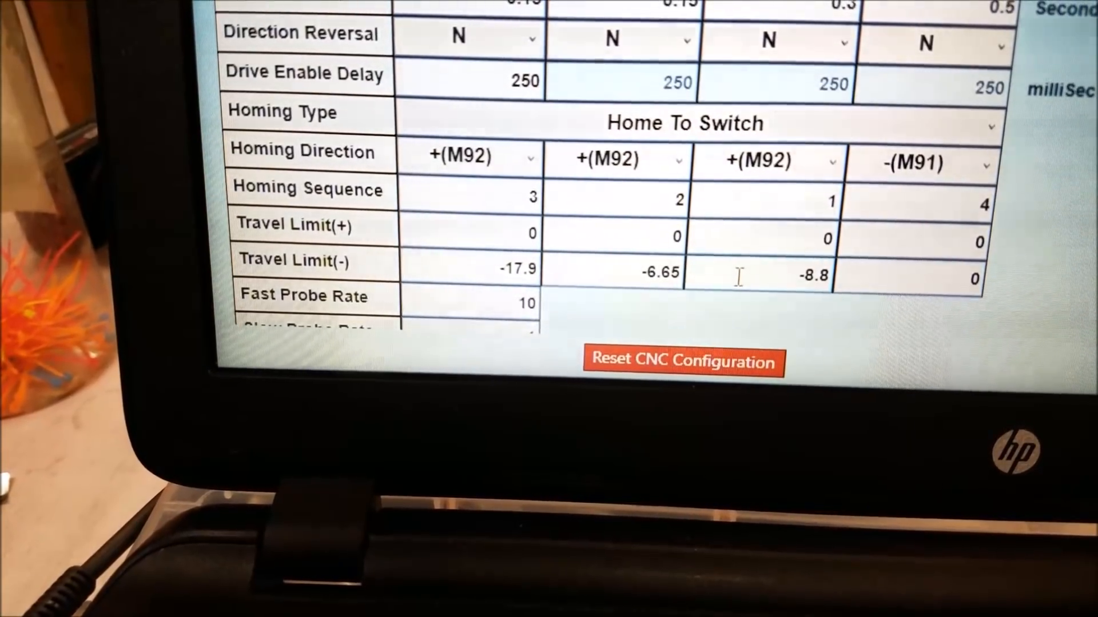
scroll("up", 3)
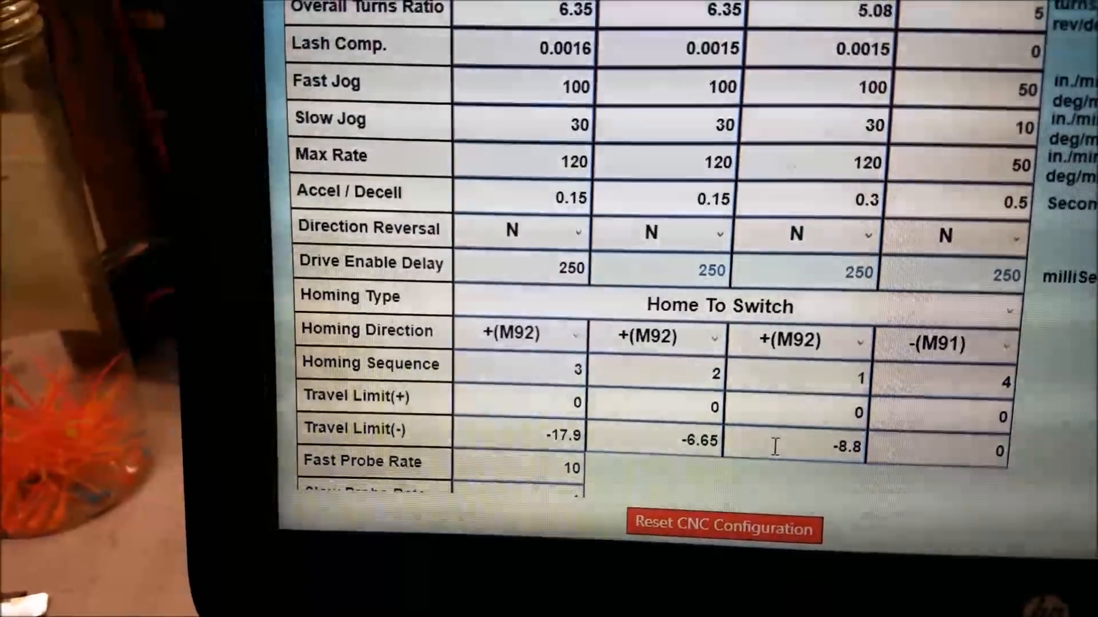
scroll("down", 3)
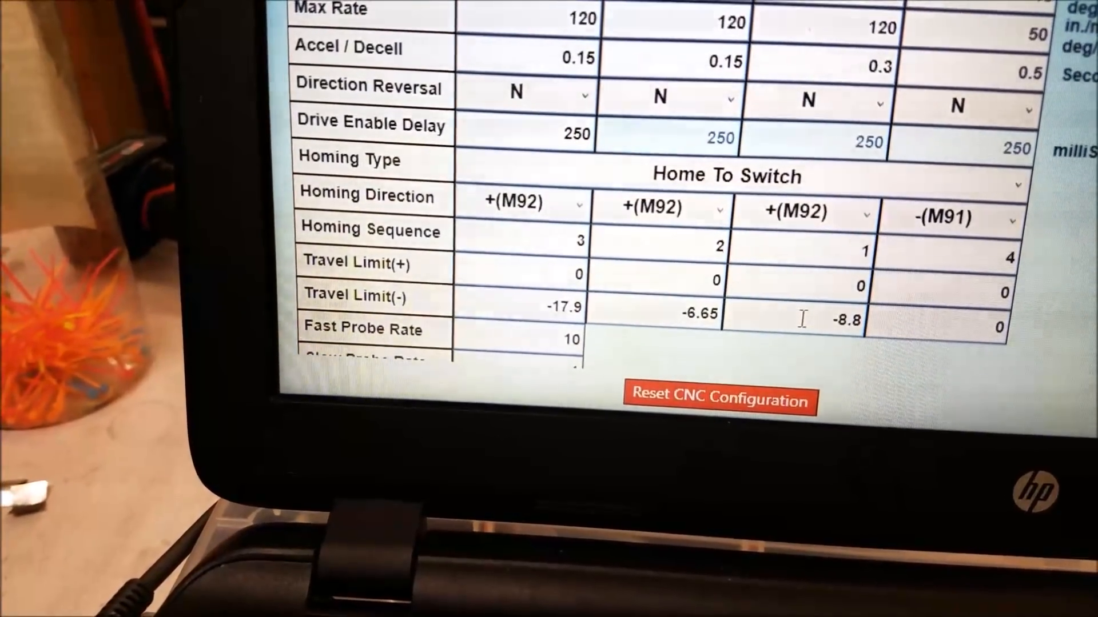
scroll("up", 3)
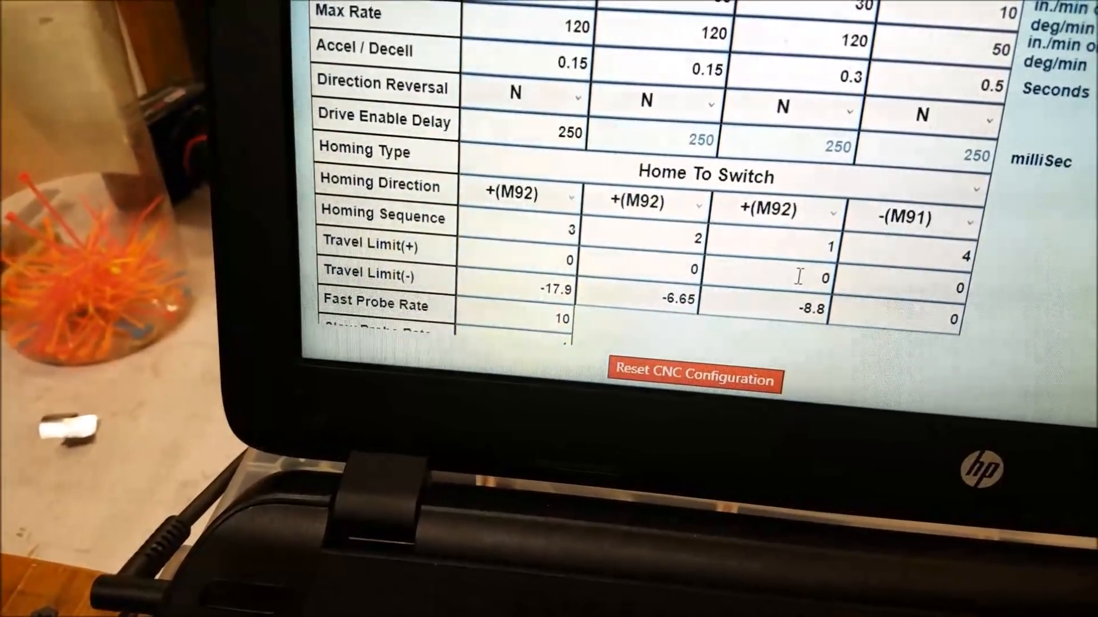
scroll("up", 3)
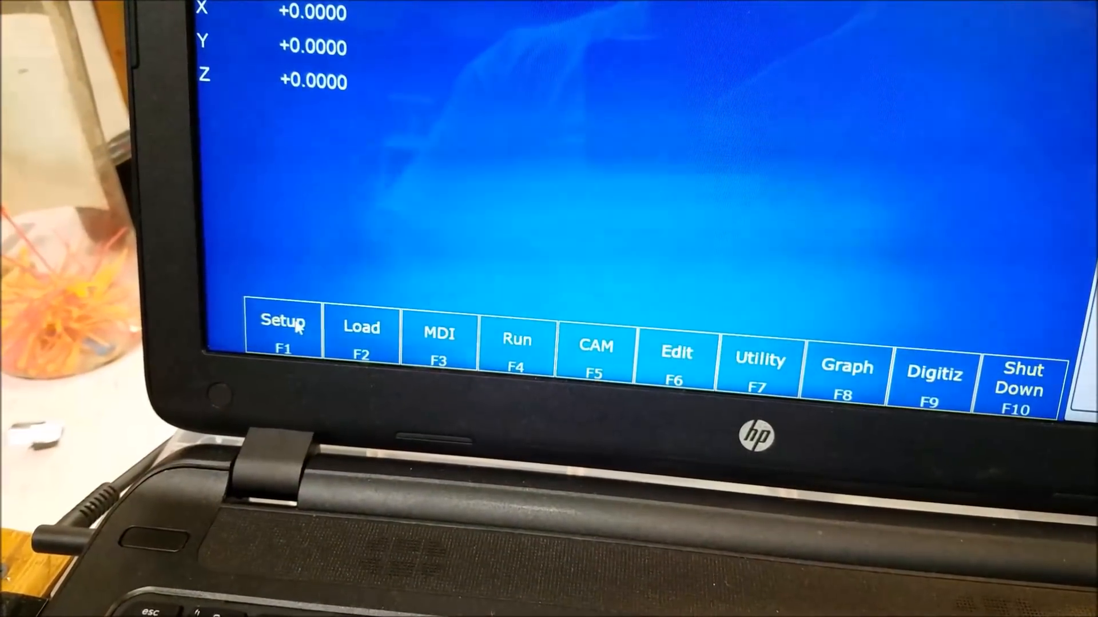
Enter Setup (F1) and Config (F3) to reach the Contrl/Mach/Parms/PID/Test menu.
left_click(283, 333)
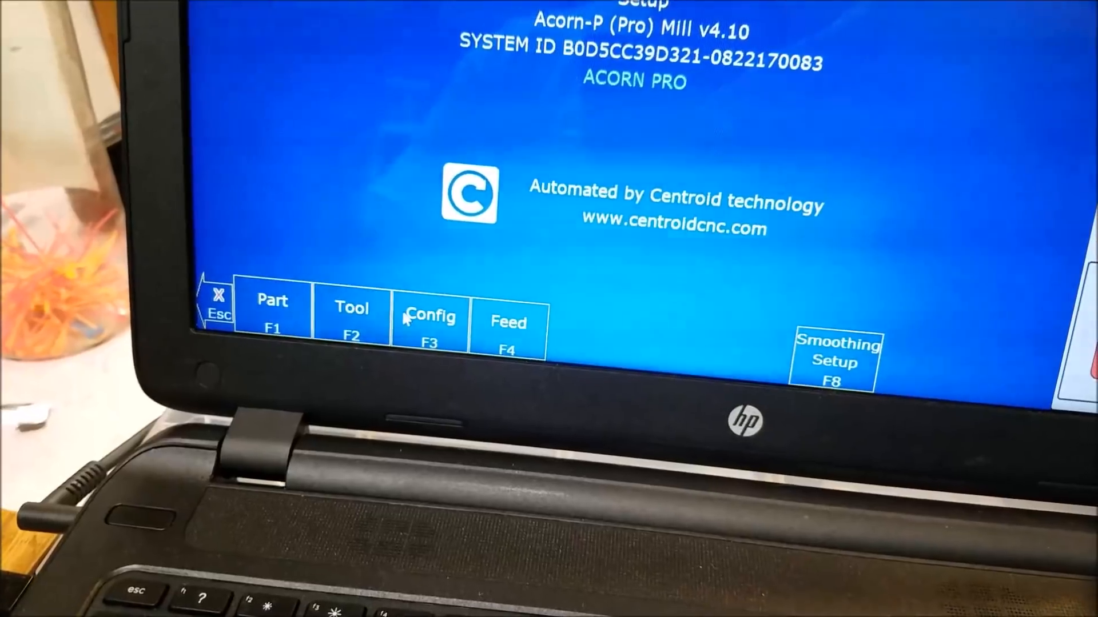
left_click(431, 322)
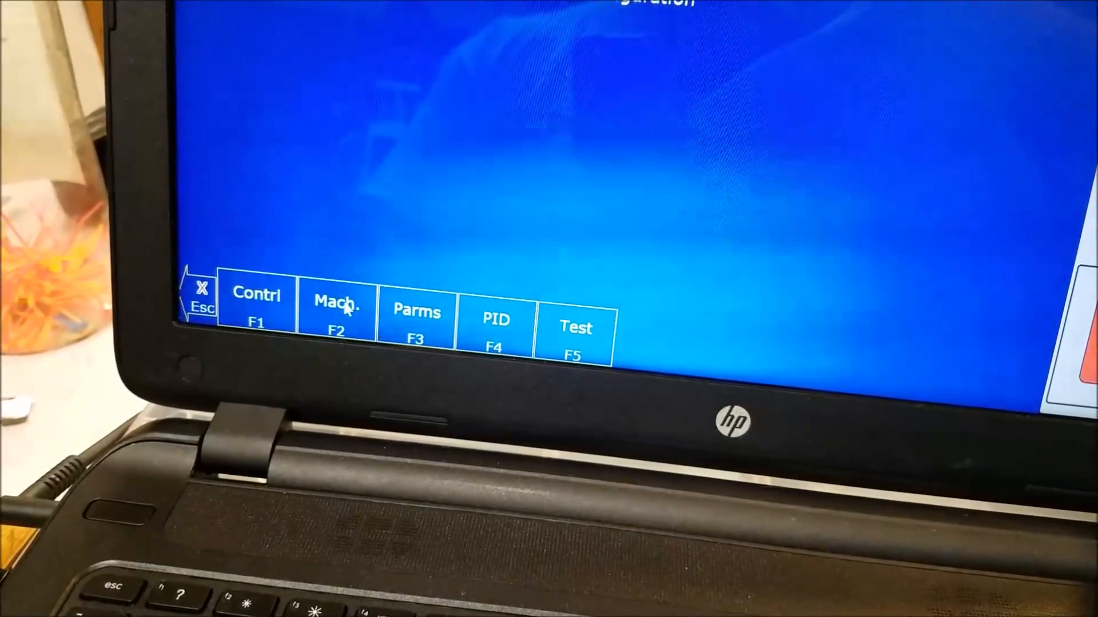